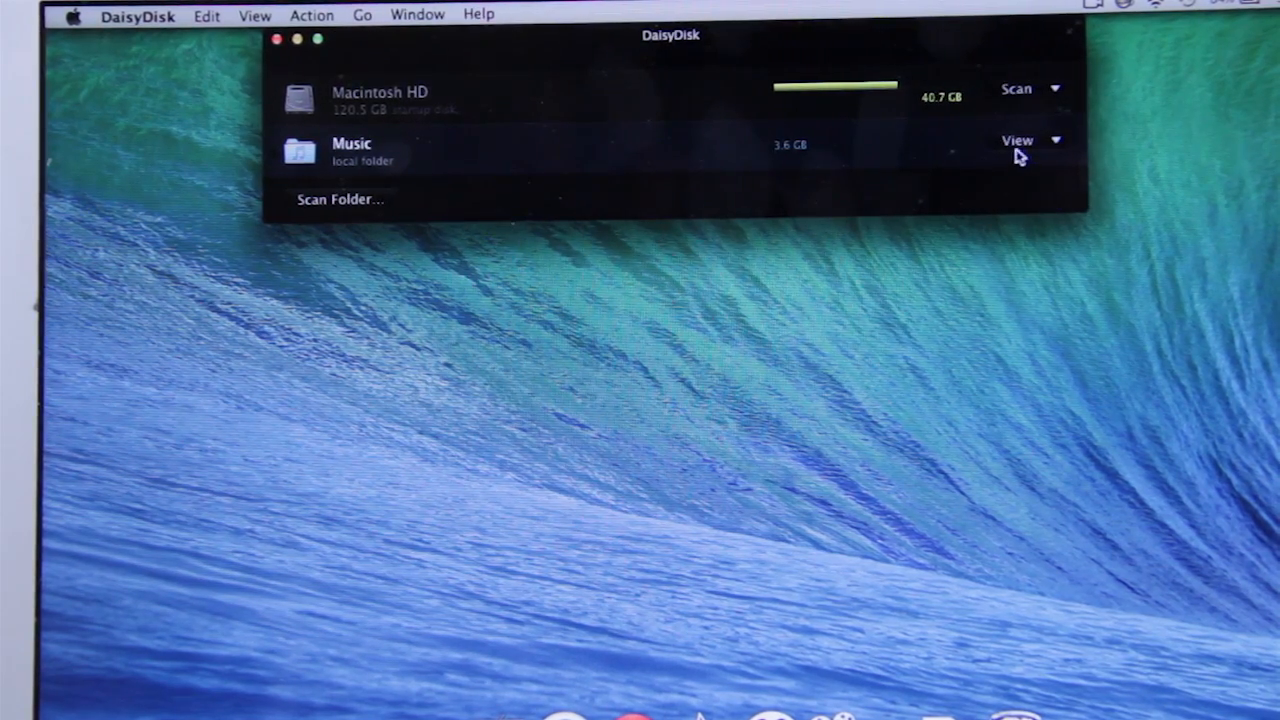
- Drill into the Music folder's sunburst chart down to the Mobile Applications folder listed by size
left_click(1016, 140)
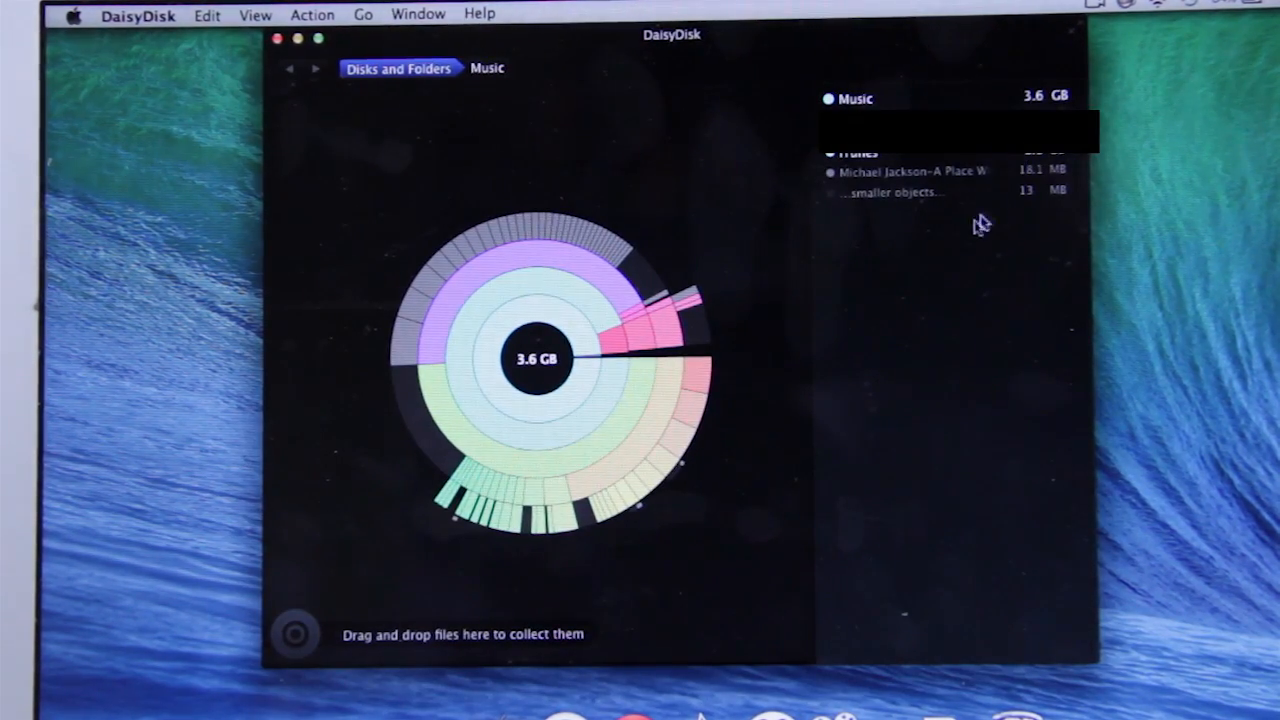
left_click(650, 310)
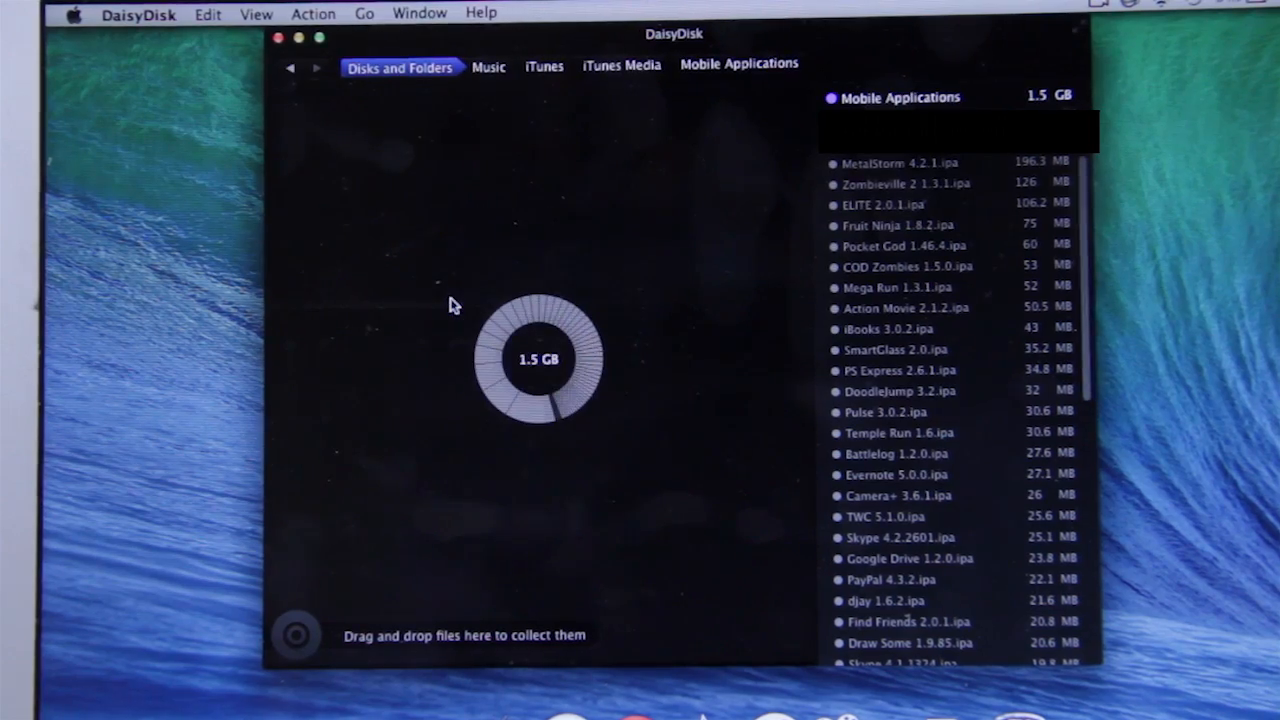
left_click(888, 328)
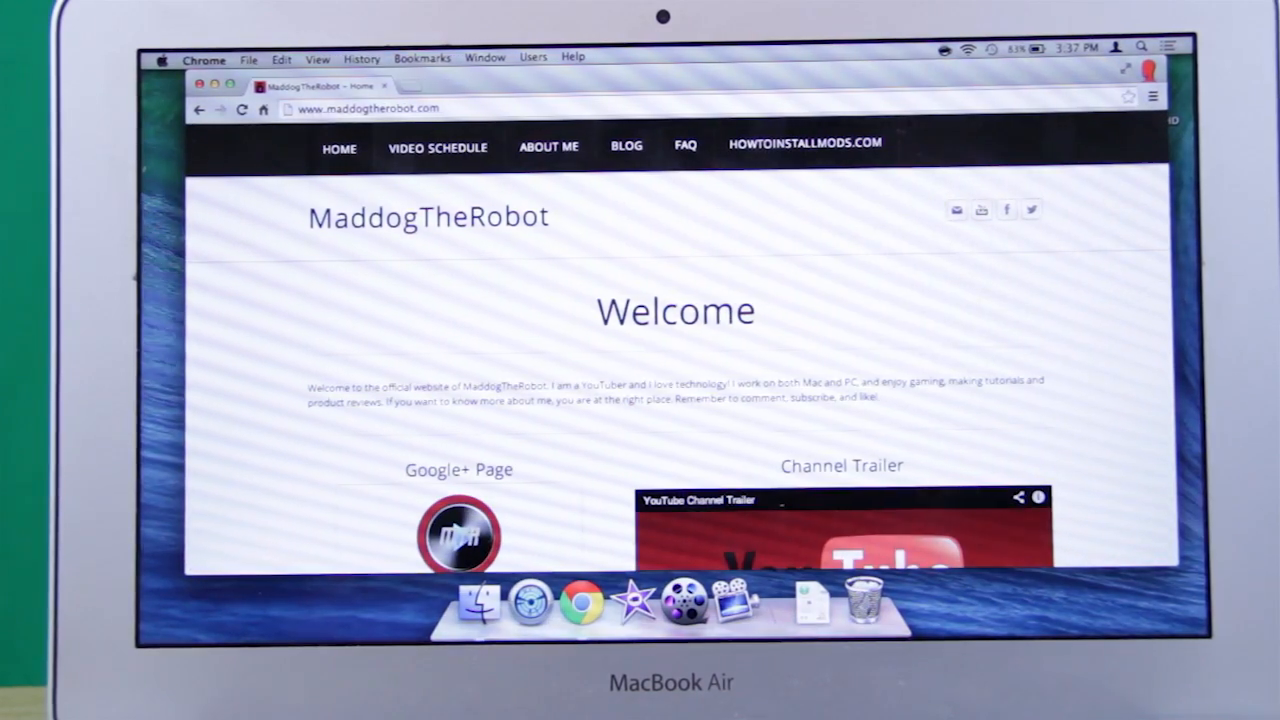
- Scroll through maddogtherobot.com's Welcome home page in Chrome
scroll("down", 3)
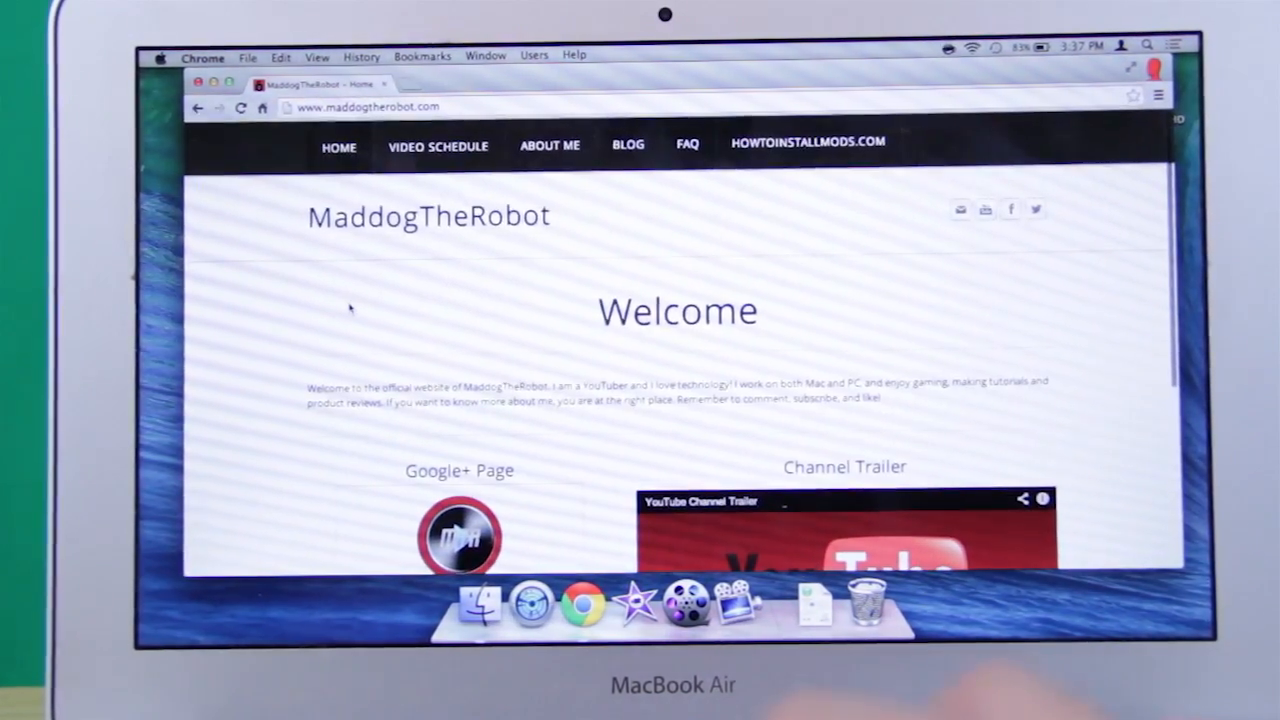
left_click(438, 146)
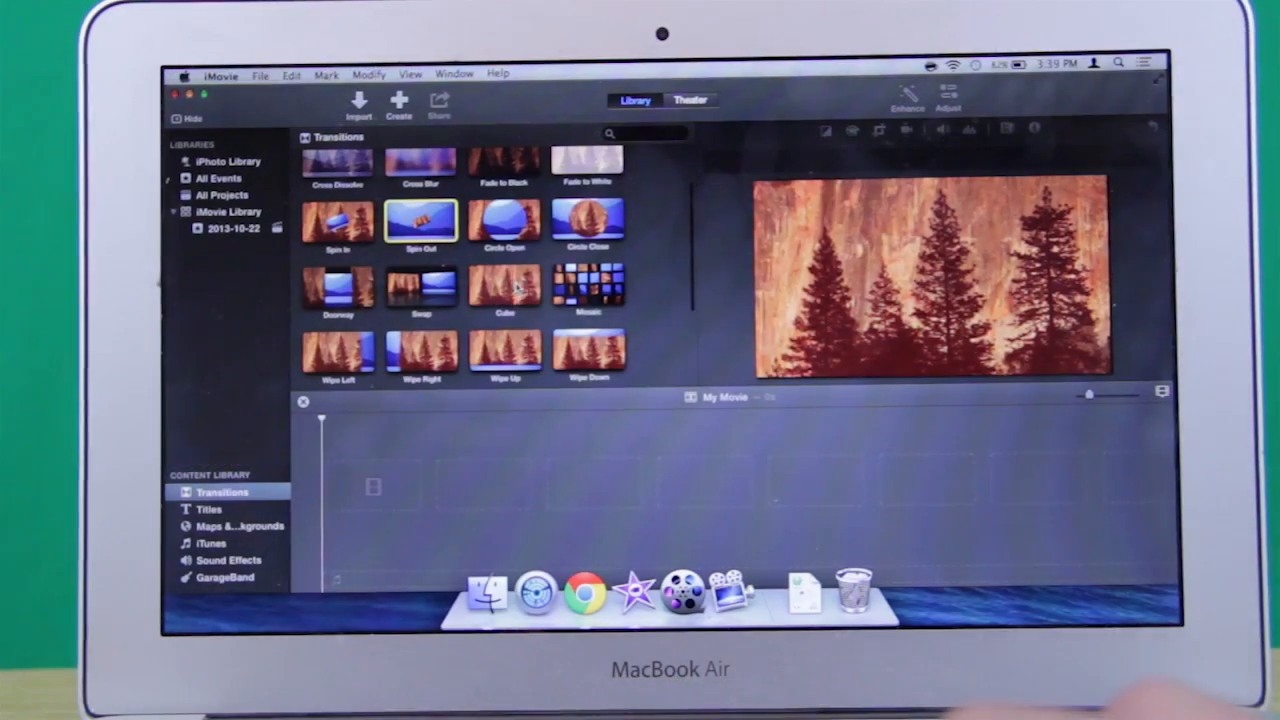
- Show the Titles library and preview the Reveal title in the viewer
left_click(206, 510)
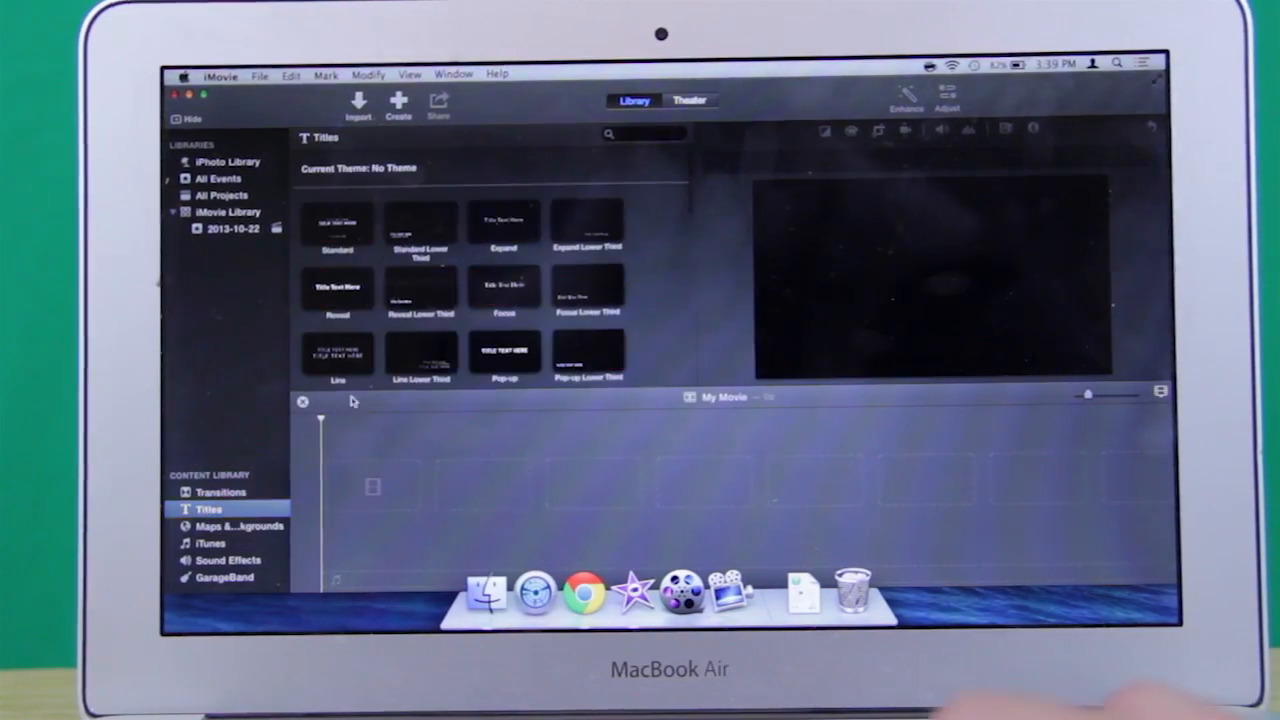
left_click(336, 288)
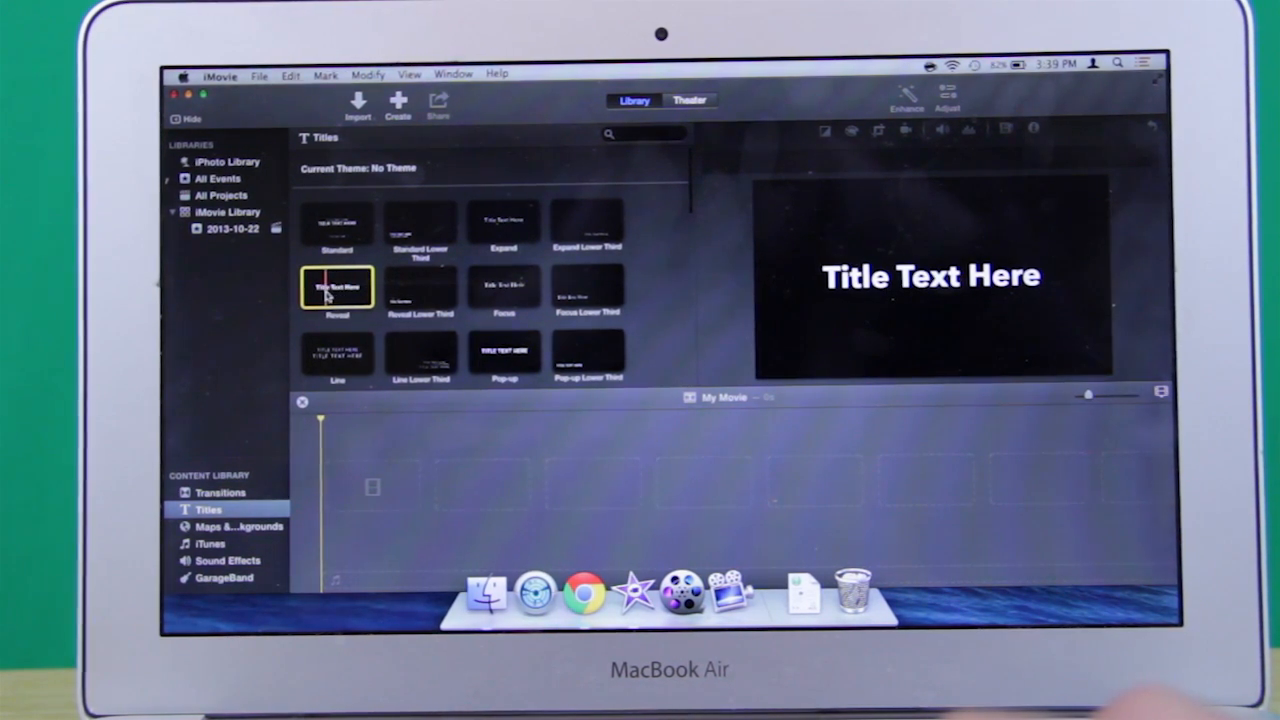
mouse_move(338, 288)
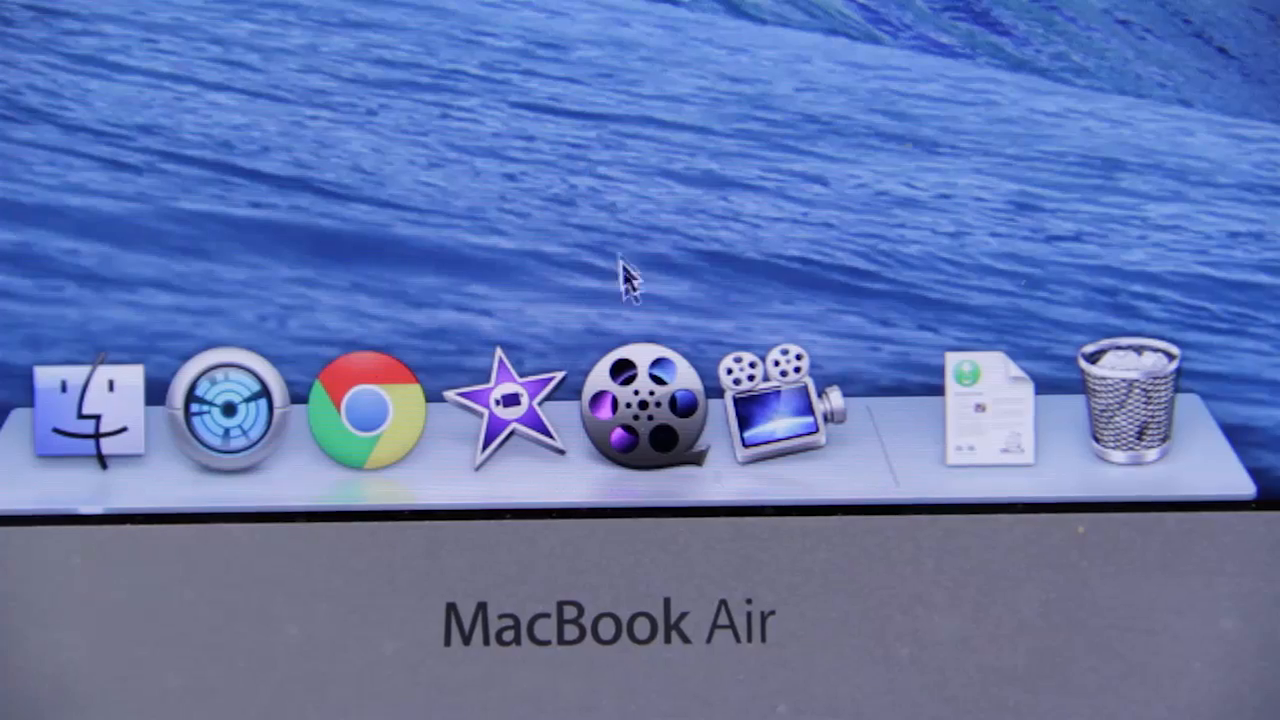
- Switch to MacX Video Converter Pro and show the Output Profile categories
left_click(640, 414)
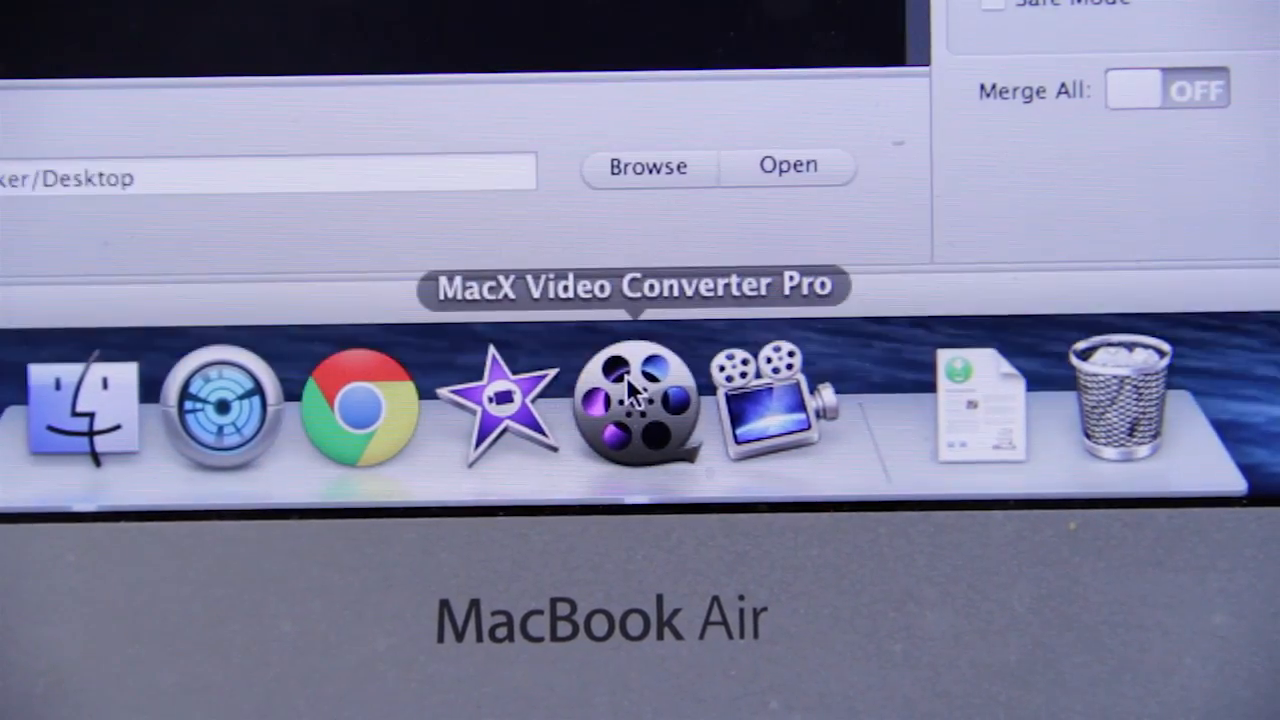
left_click(640, 410)
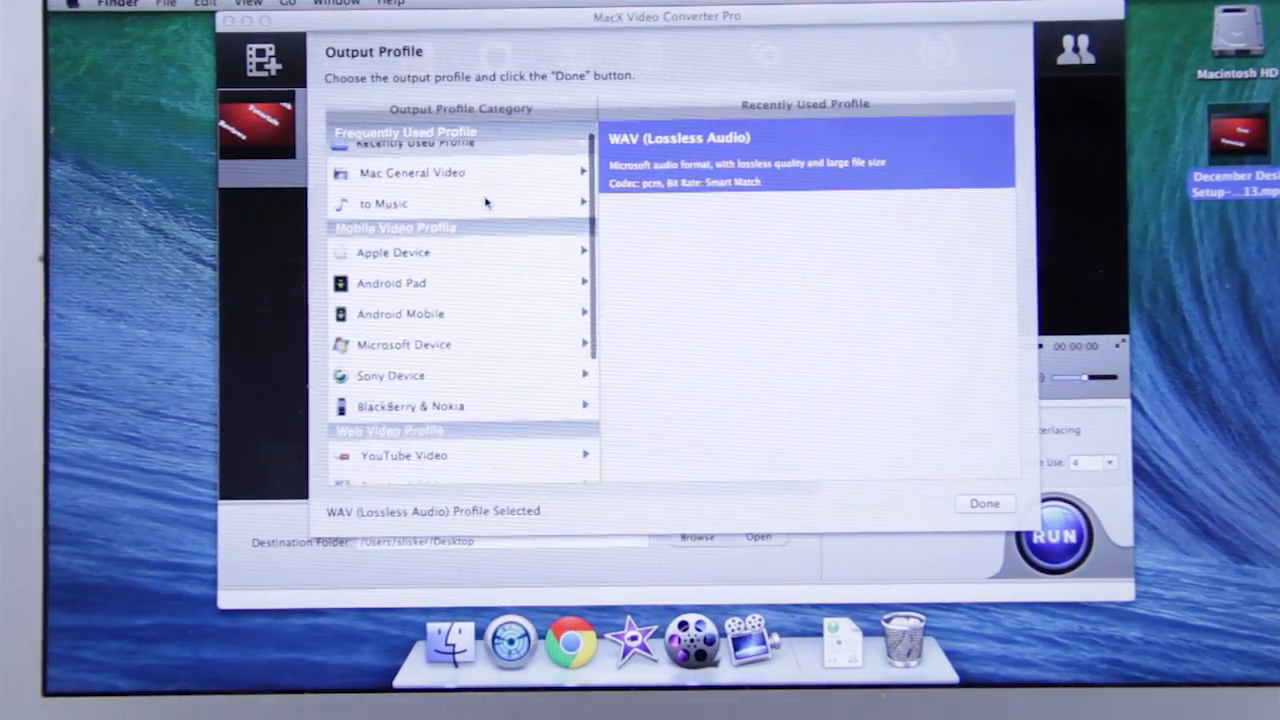
left_click(412, 172)
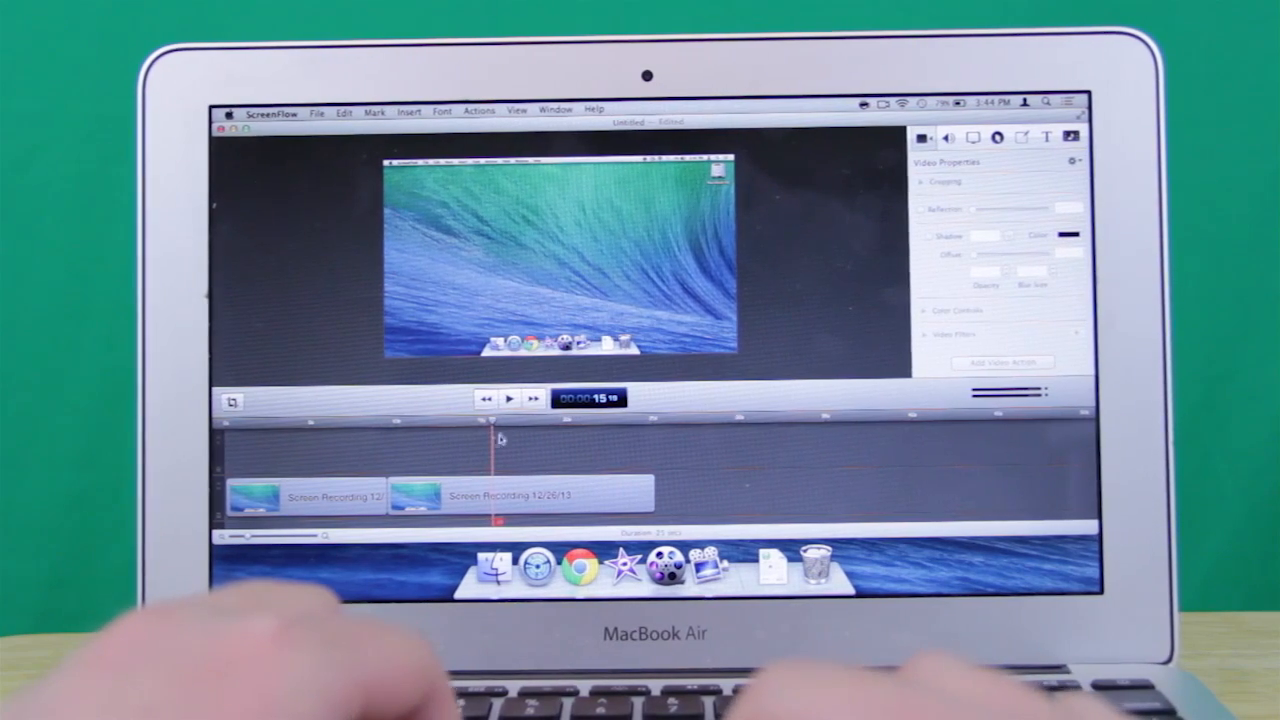
- Play the two-clip screen recording timeline from the start
left_click(508, 398)
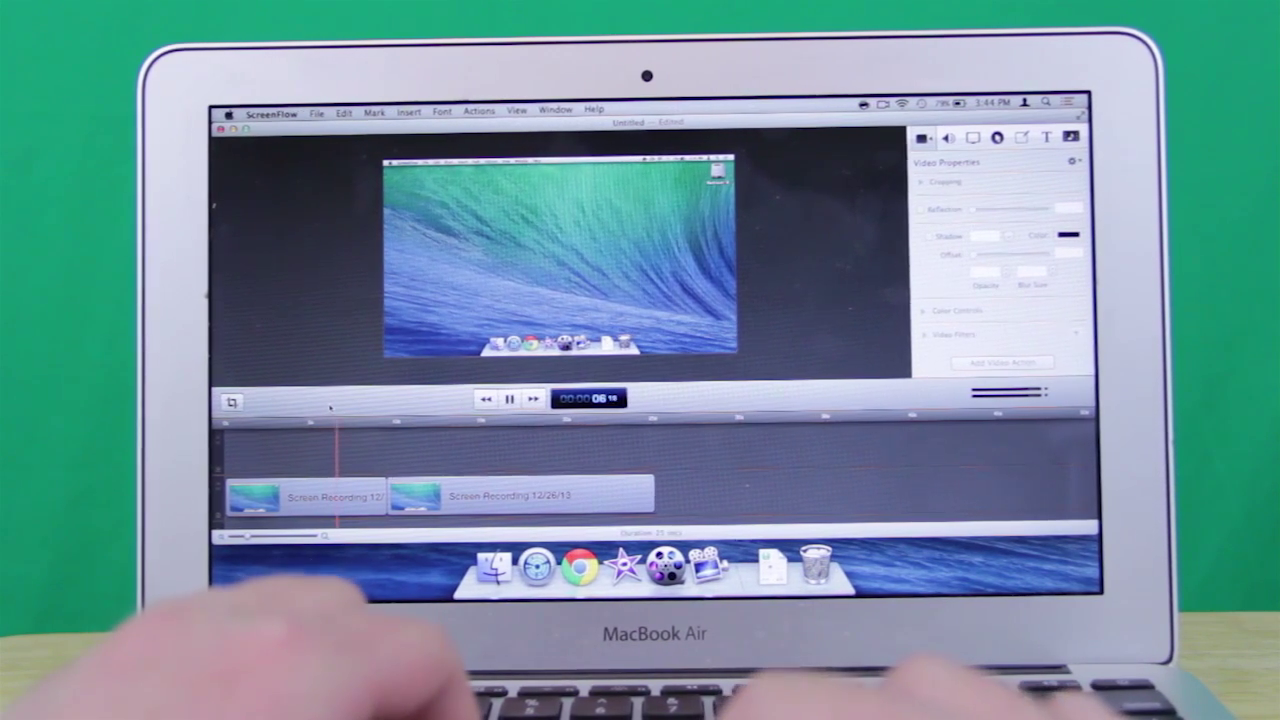